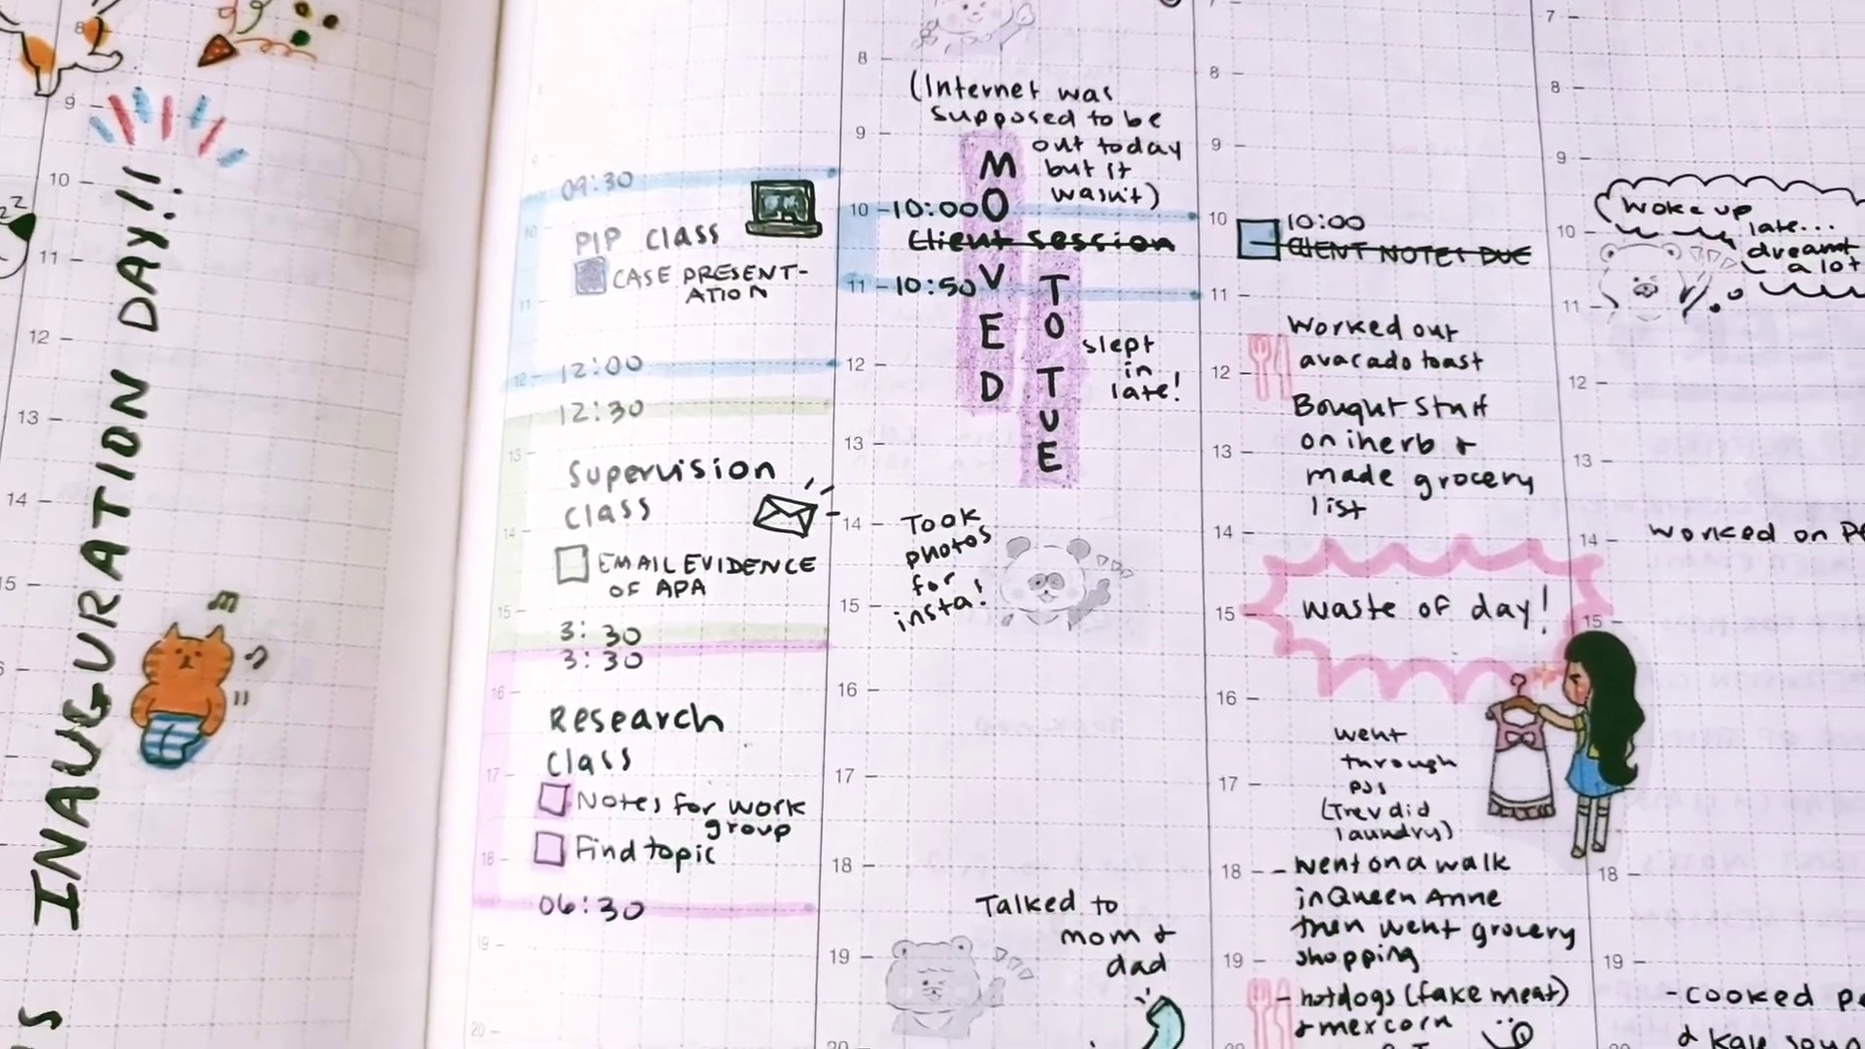
{"action": "scroll", "scroll_direction": "down", "scroll_amount": 3}
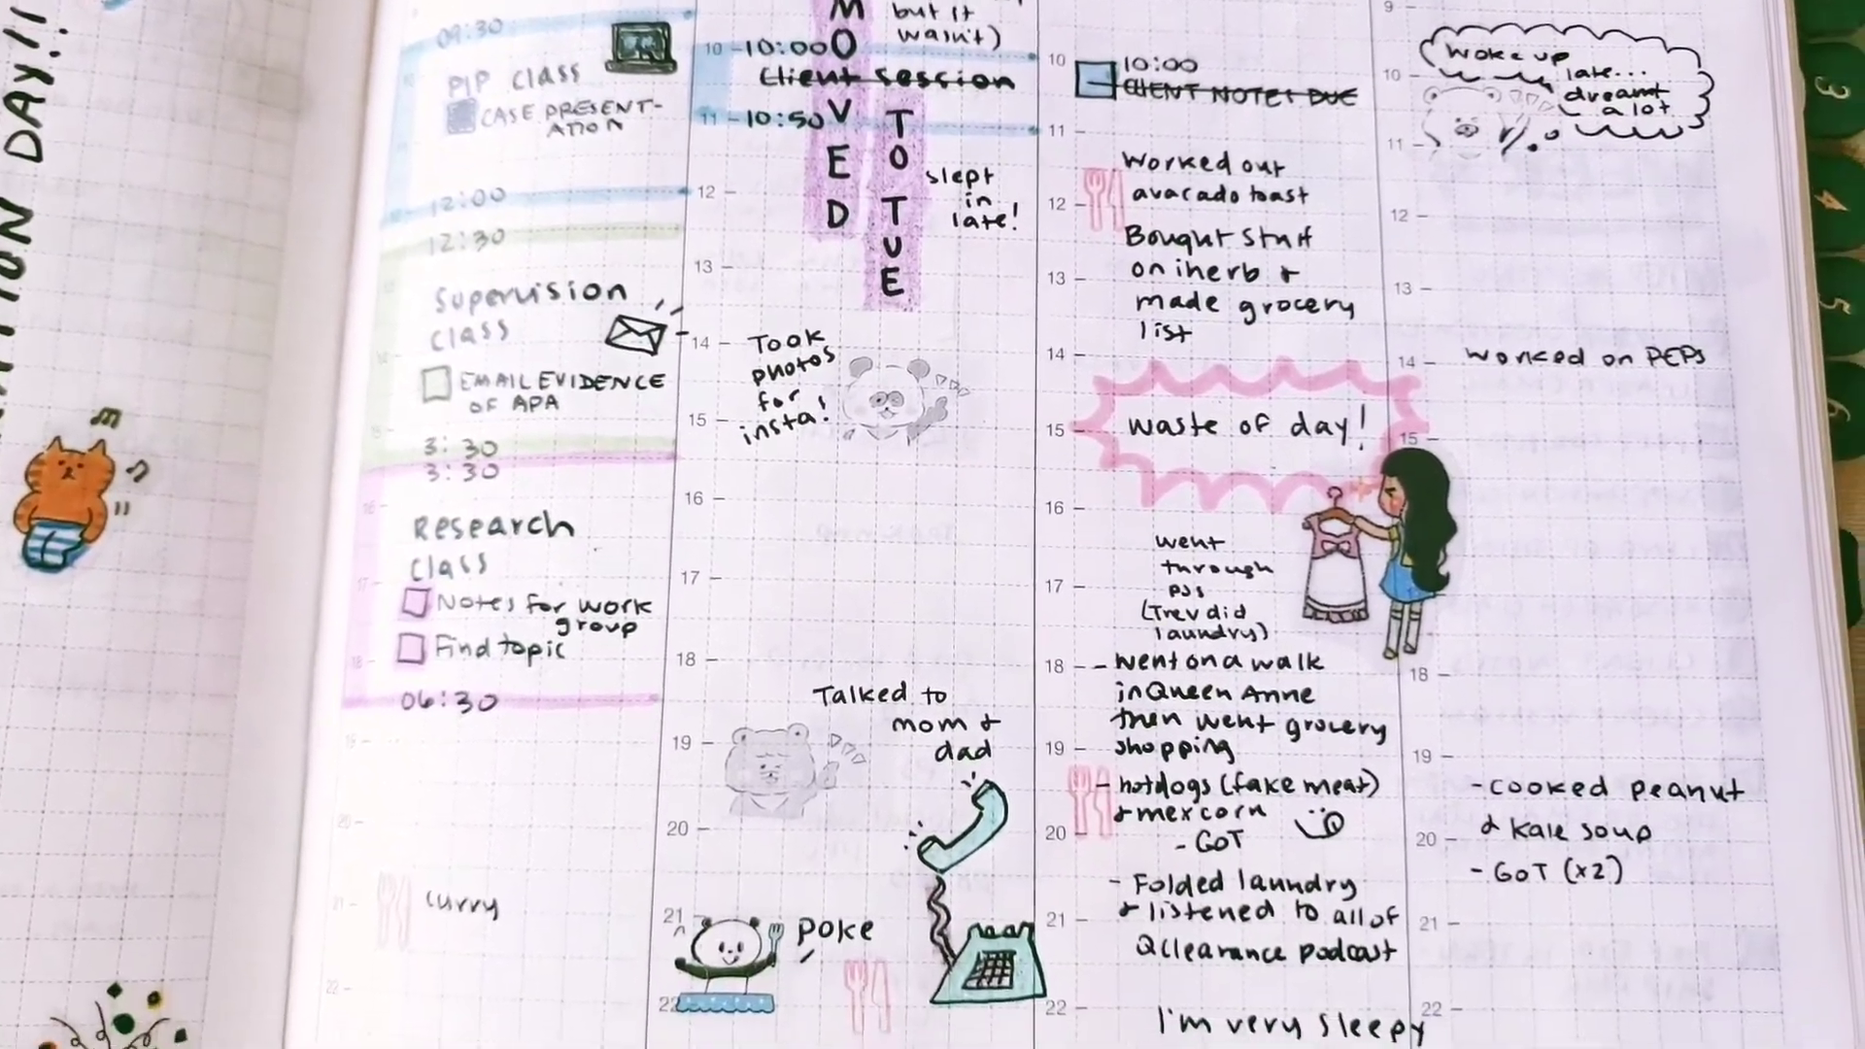